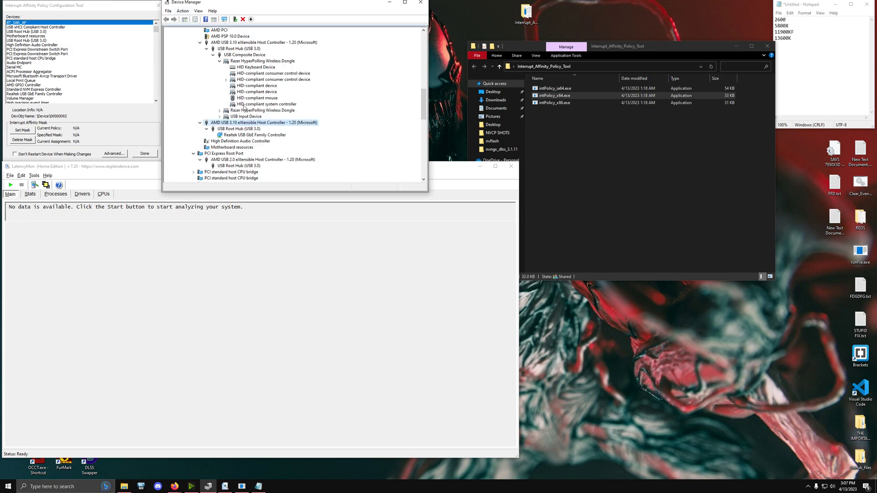
# - Inspect the HID-compliant mouse, then bring up the AMD USB 3.10 host controller's properties showing USB xHCI Compliant Host Controller
pyautogui.rightClick(257, 98)
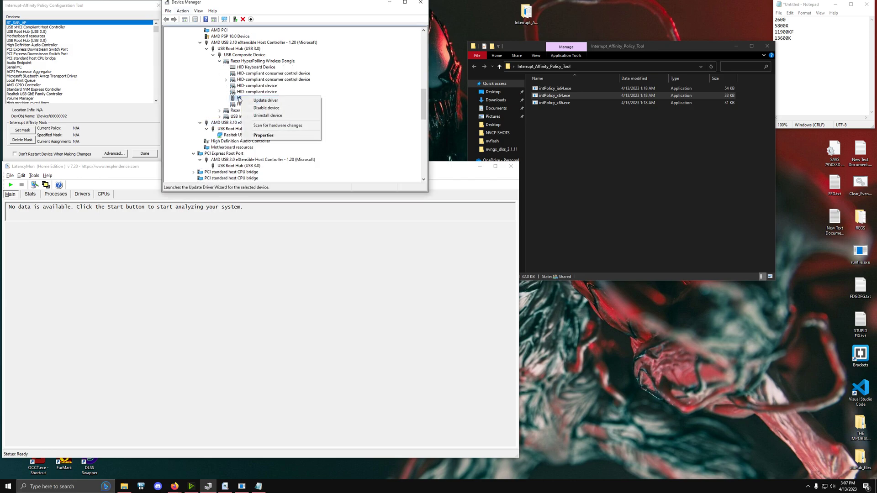
pyautogui.click(257, 98)
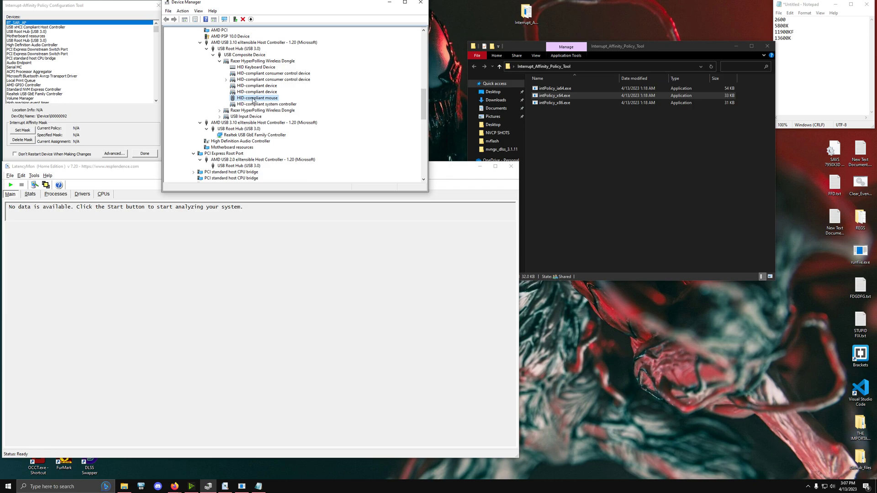
pyautogui.doubleClick(257, 98)
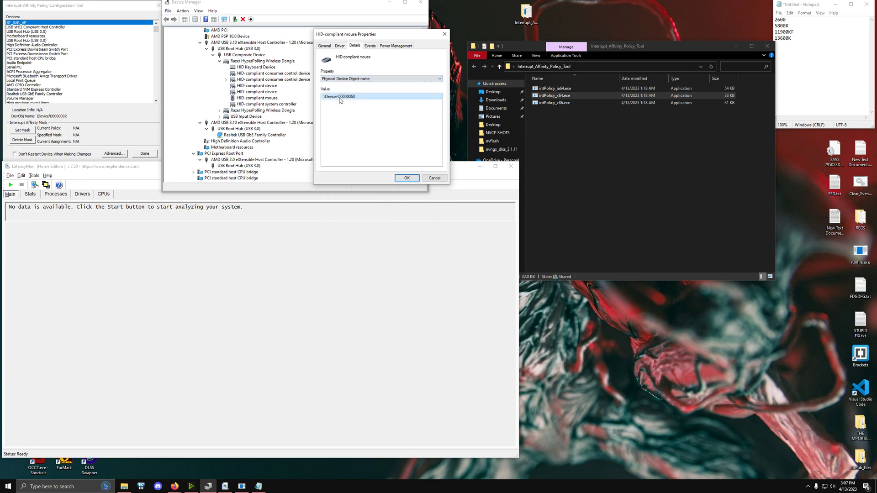
pyautogui.moveTo(62, 120)
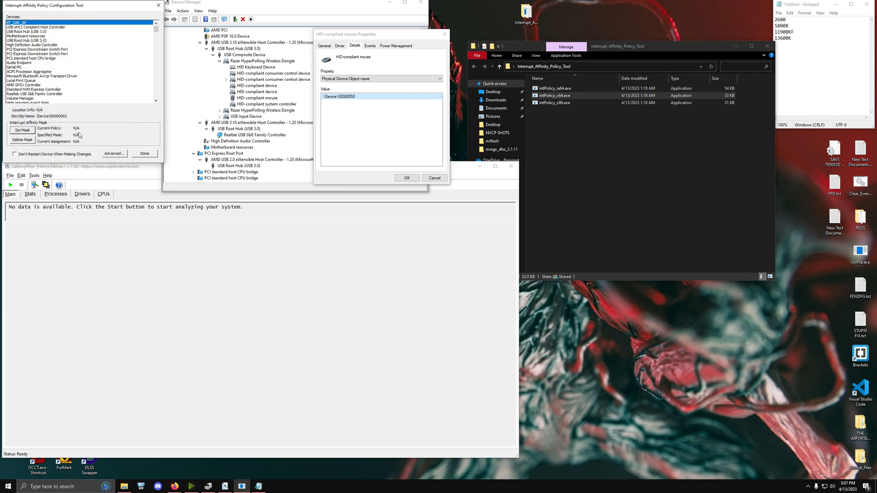
pyautogui.click(435, 178)
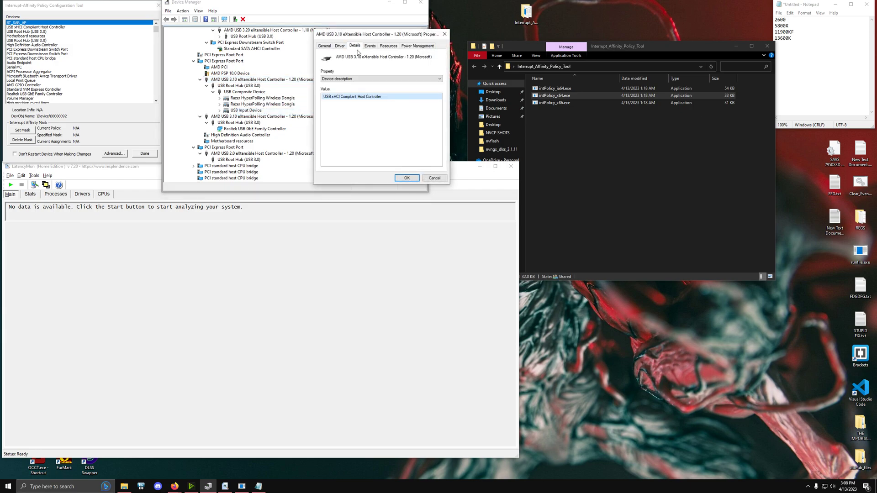
# - Show the controller's Physical Device Object name, \Device\NTPNP_PCI0030, in the Details properties
pyautogui.click(381, 78)
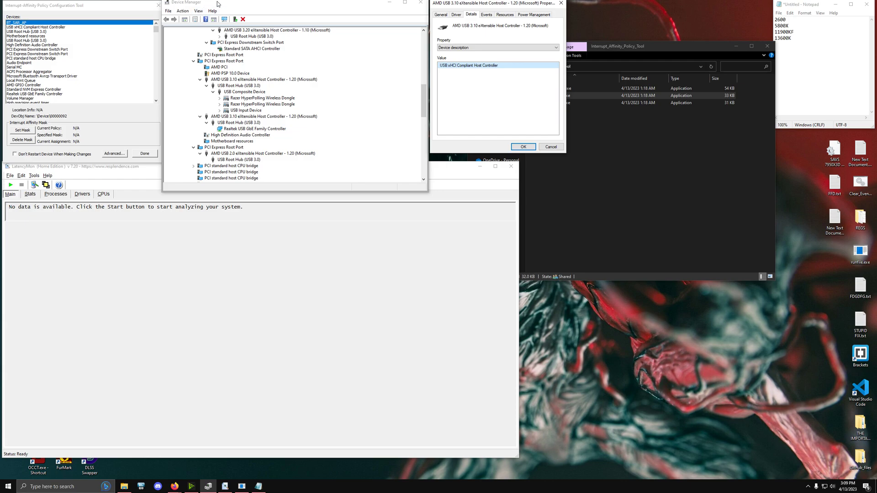
pyautogui.moveTo(226, 12)
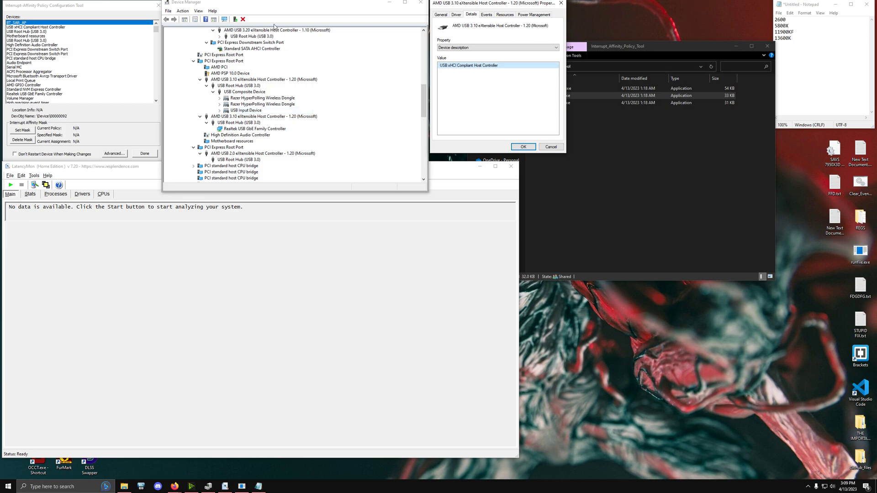
pyautogui.click(264, 79)
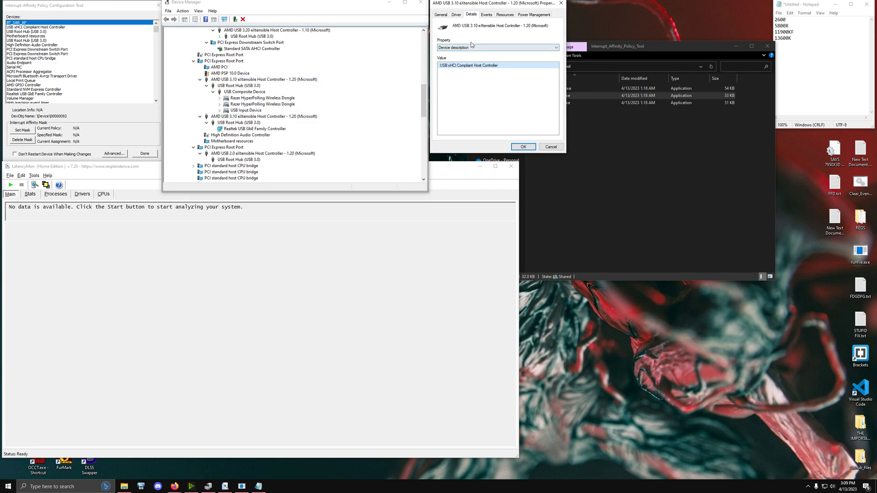
pyautogui.click(554, 47)
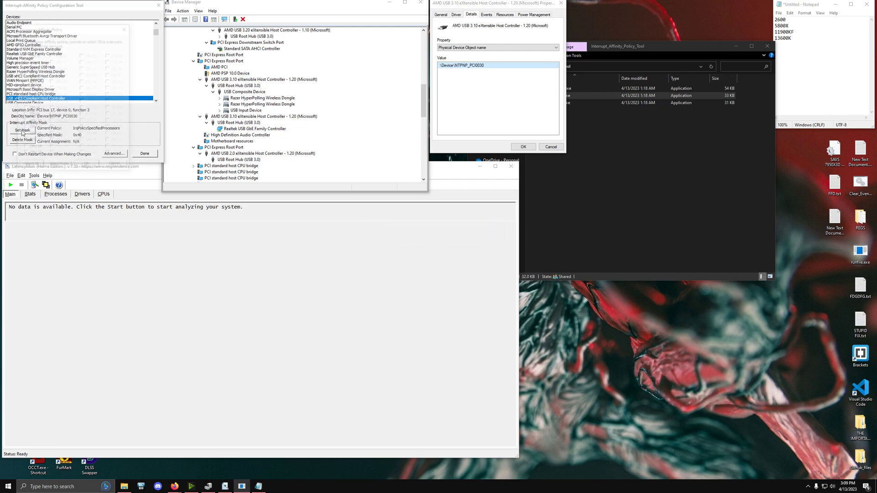
# - Apply interrupt affinity mask 0x40 to the USB xHCI Compliant Host Controller
pyautogui.click(21, 130)
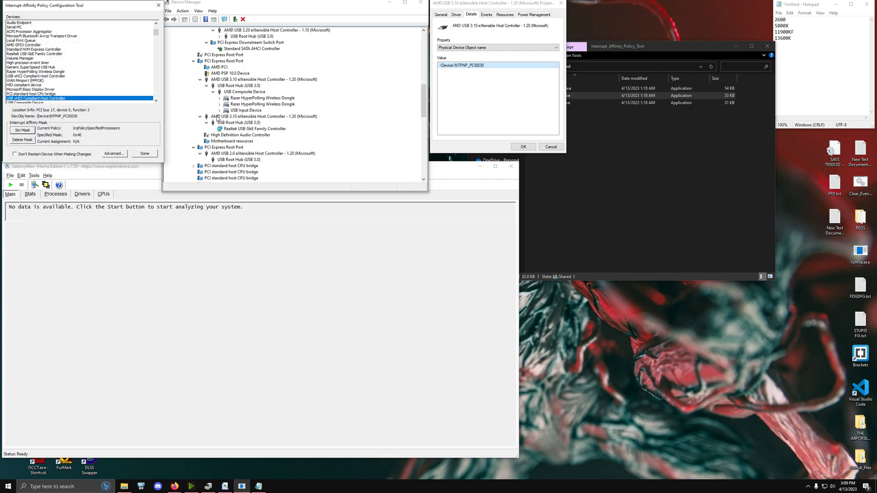
pyautogui.click(255, 128)
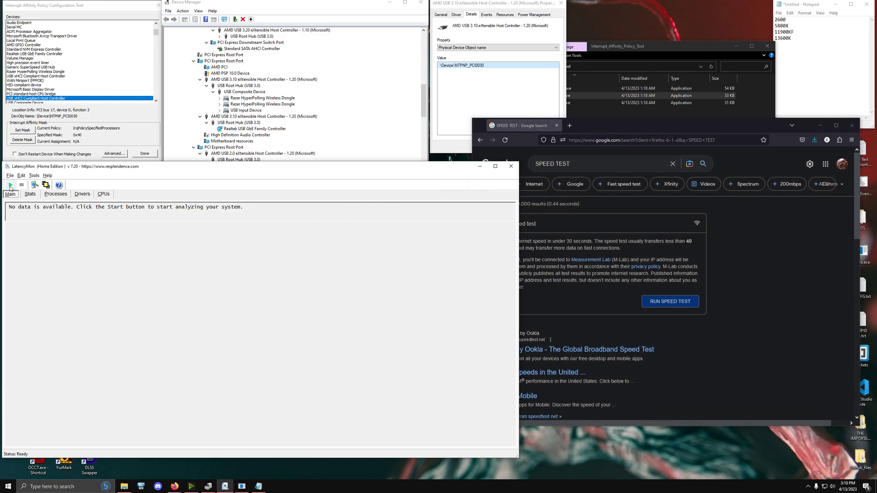
# - Record per-CPU interrupt and DPC counts for about 25 seconds on the CPUs view, then stop
pyautogui.click(103, 195)
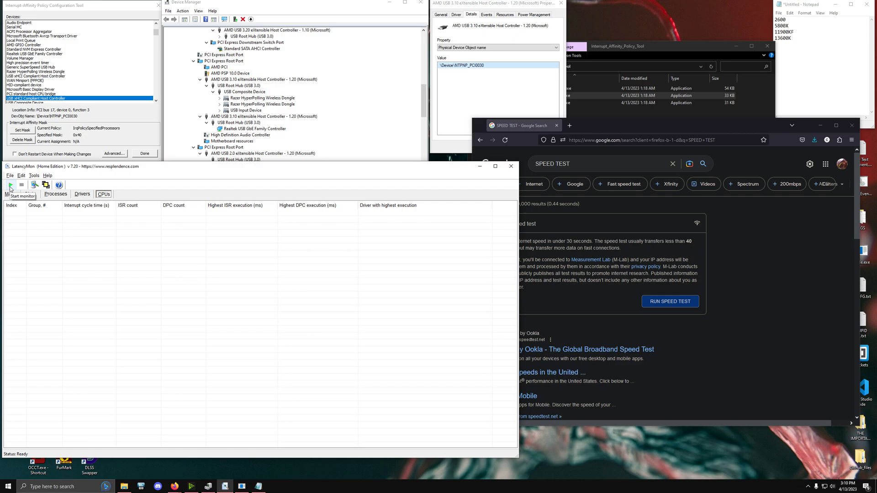
pyautogui.click(10, 184)
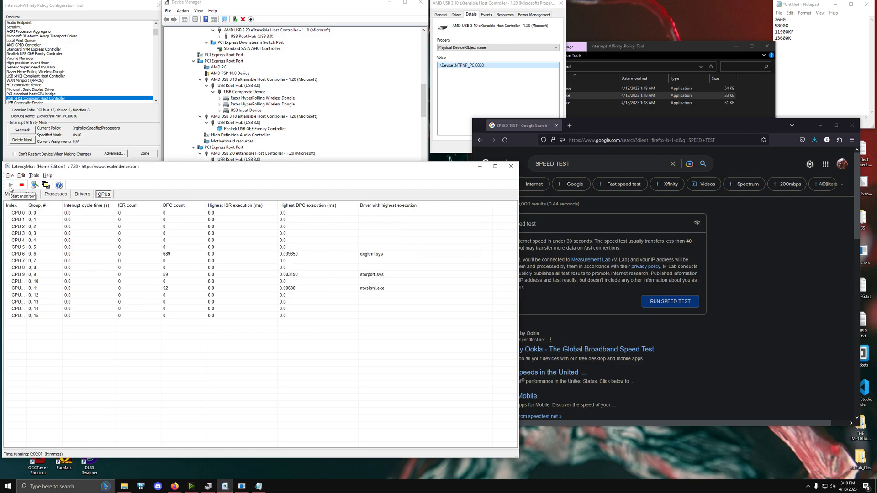
pyautogui.click(20, 186)
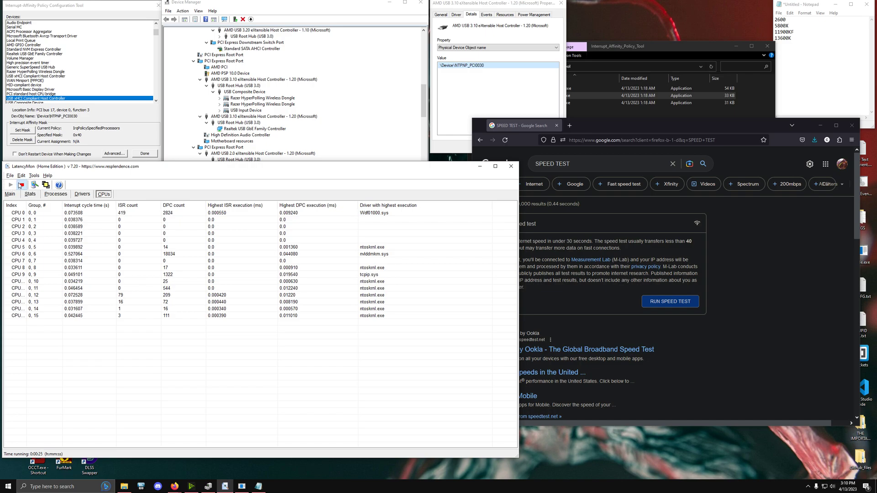
pyautogui.click(10, 185)
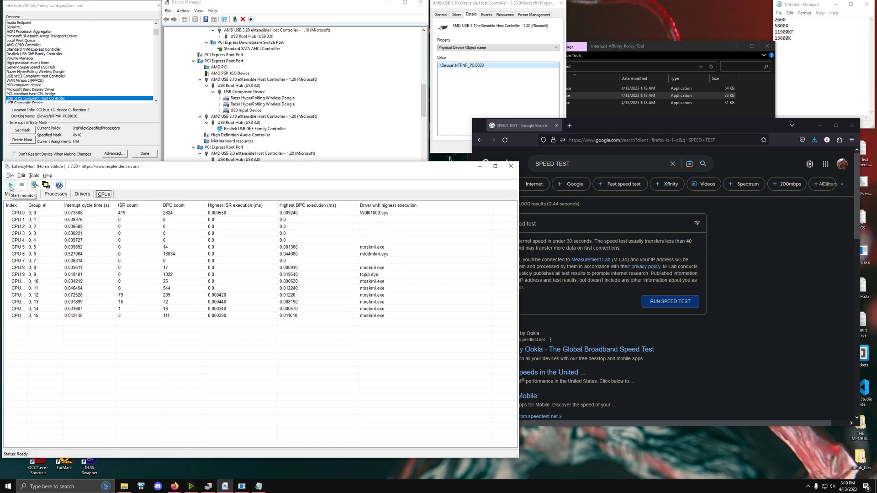
# - Start a new latency measurement and run the Google download speed test, cancelling it past about 900 Mbps
pyautogui.click(10, 185)
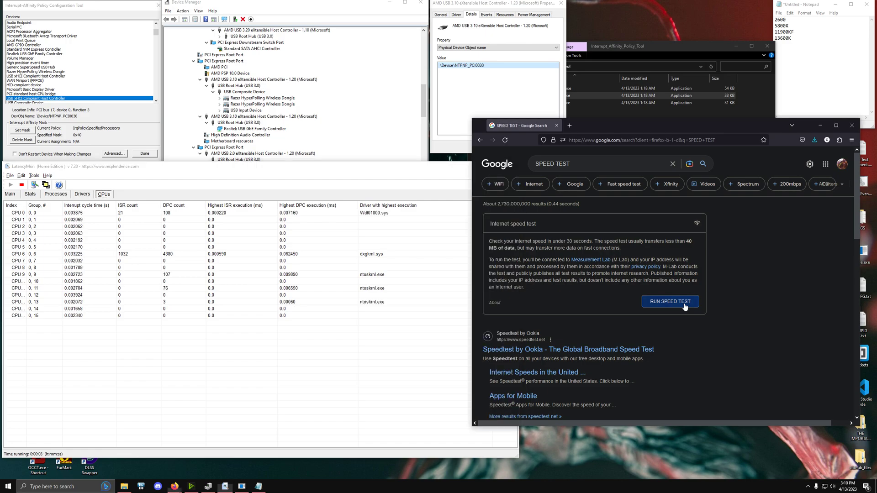
pyautogui.click(670, 301)
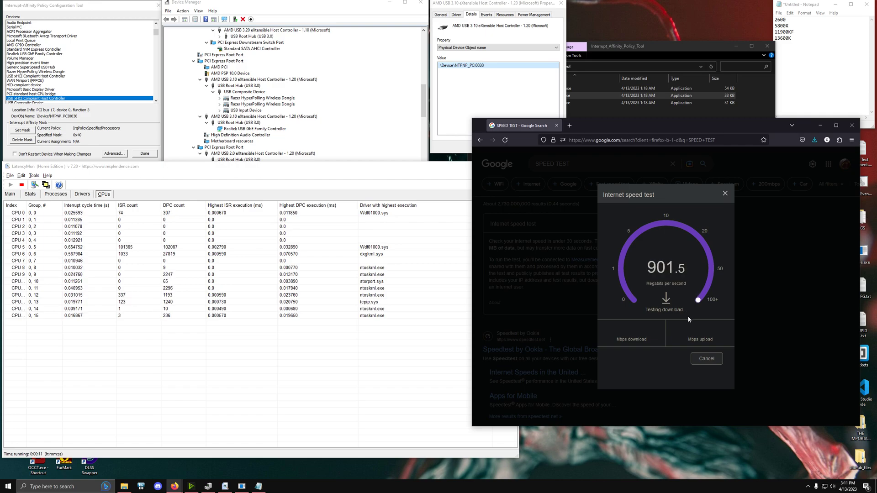
pyautogui.click(706, 359)
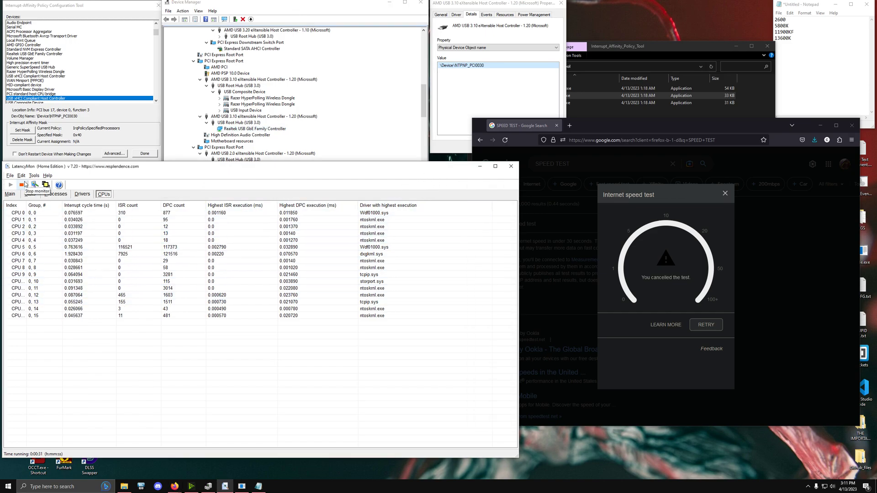
# - Stop the run, restart monitoring from zero for a fresh idle run of about 50 seconds
pyautogui.click(22, 185)
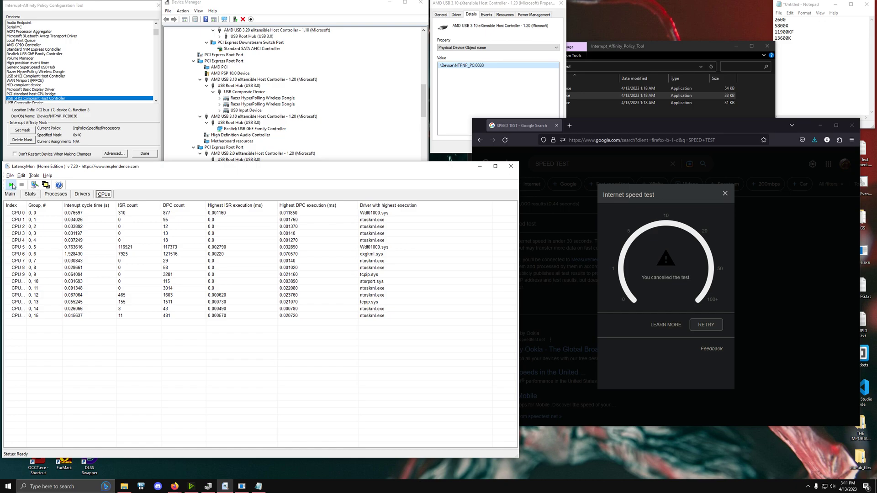
pyautogui.click(11, 185)
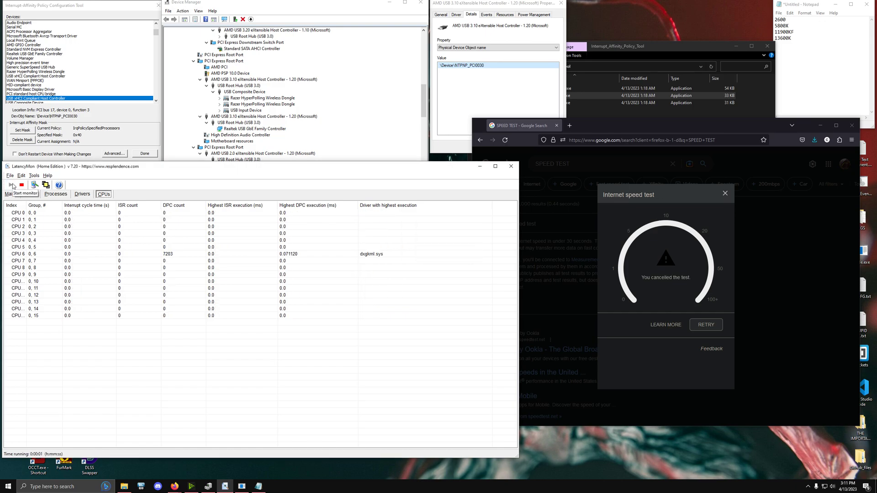
pyautogui.click(22, 184)
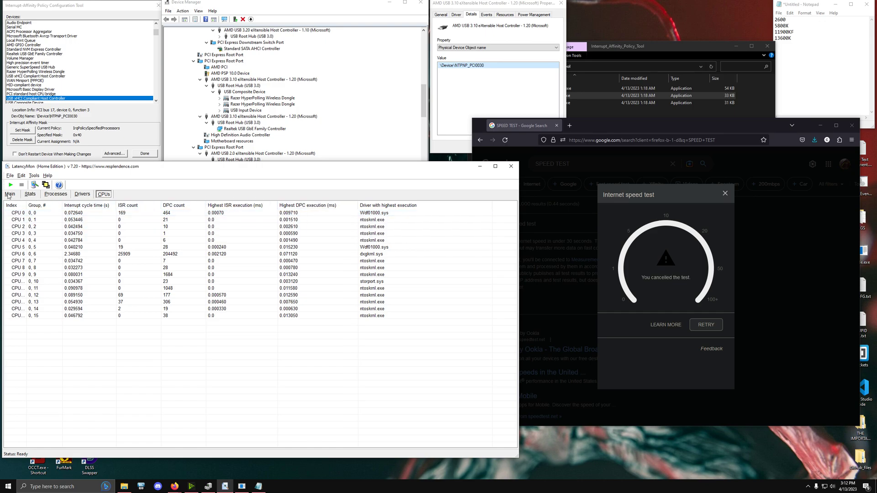
# - Review the latency analysis summary for the 36-second run, then the per-core interrupt, ISR and DPC counts
pyautogui.click(9, 194)
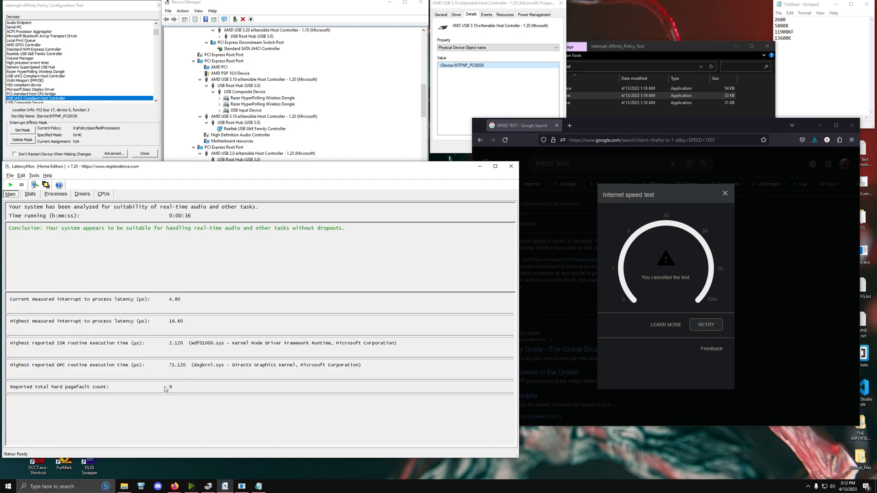
pyautogui.moveTo(175, 291)
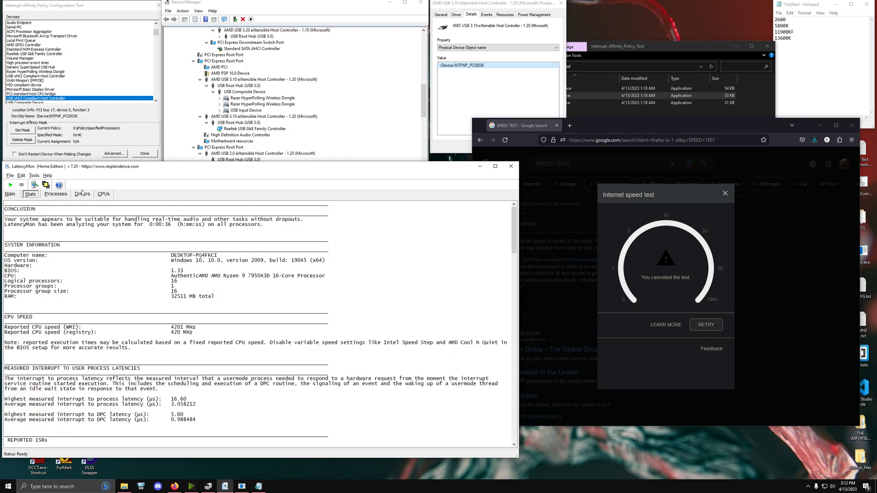
pyautogui.moveTo(115, 200)
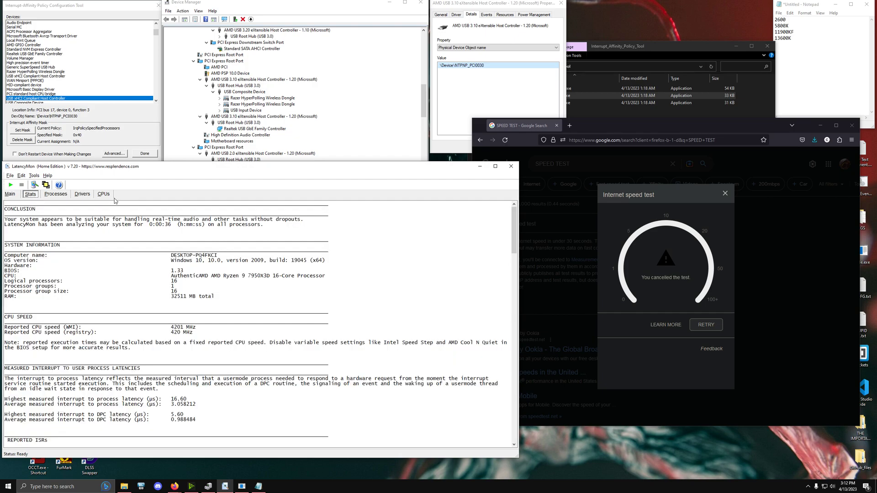
pyautogui.click(102, 195)
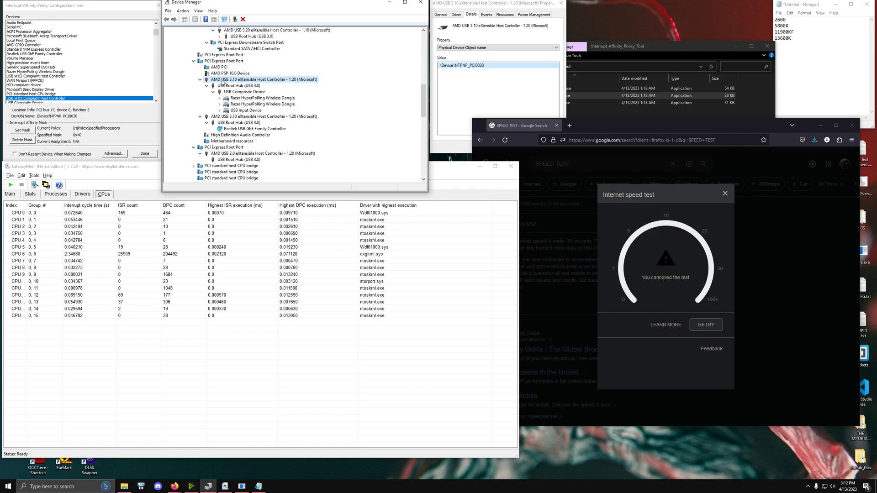
# - Collapse and re-expand the first AMD USB 3.10 controller to recheck its root hub with the Razer dongles
pyautogui.click(200, 79)
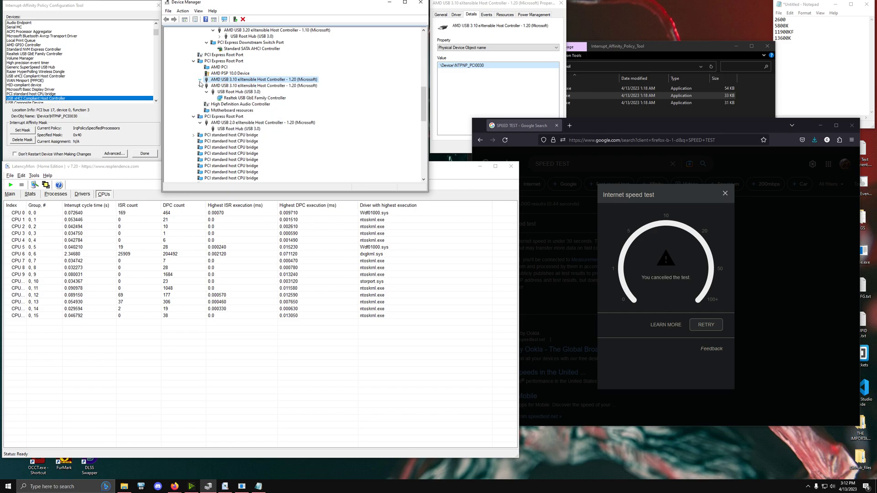
pyautogui.click(212, 85)
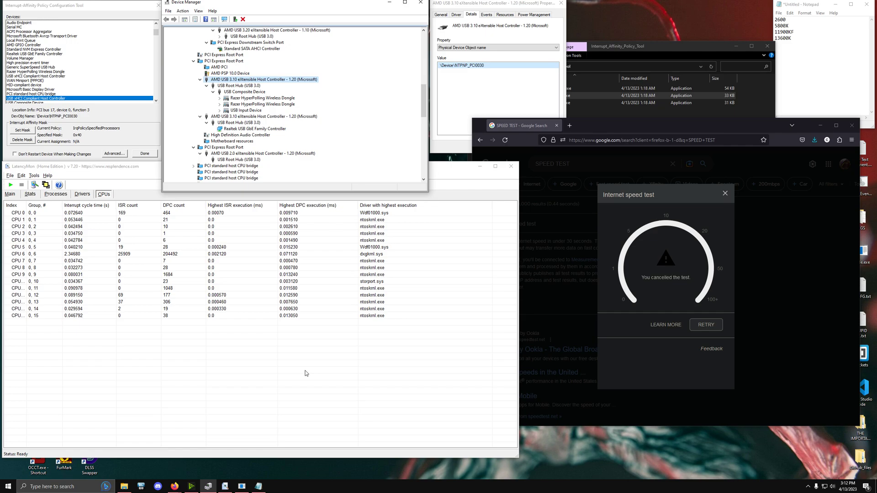
pyautogui.moveTo(291, 342)
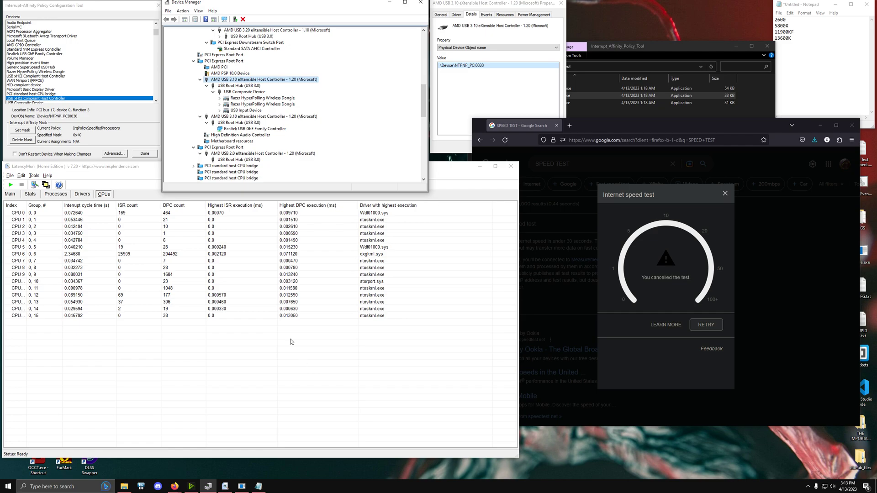
pyautogui.moveTo(207, 486)
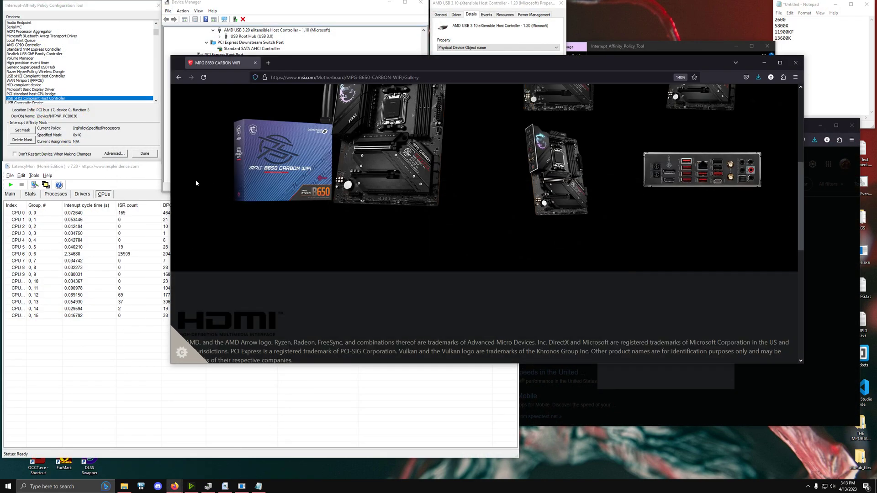
# - Enlarge the MSI B650 rear I/O photo and walk the first USB 3.10 controller's root hub and composite device
pyautogui.click(700, 171)
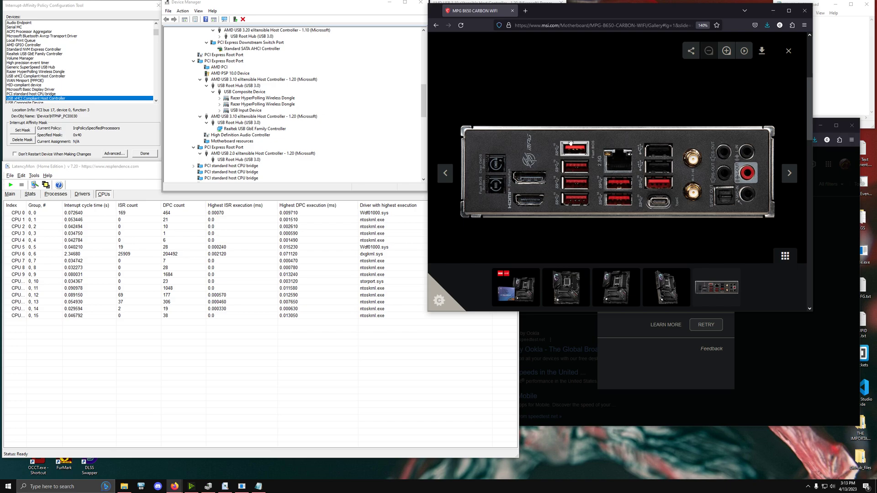
pyautogui.moveTo(570, 147)
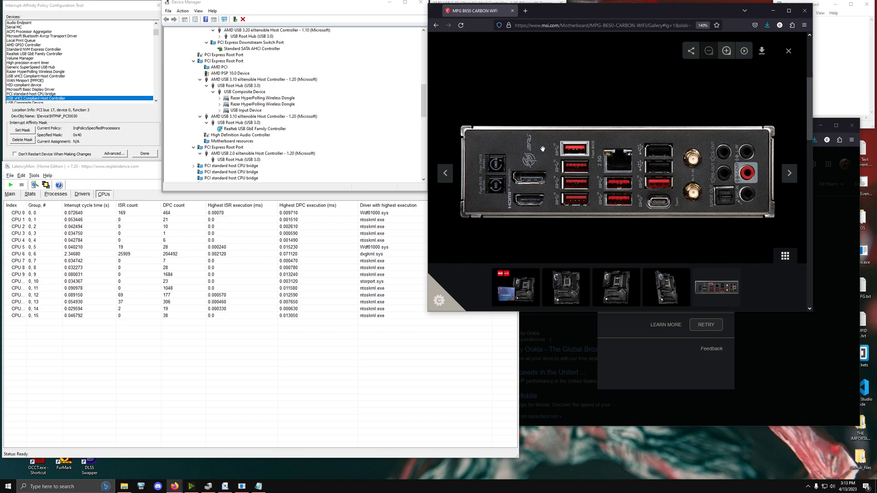
pyautogui.moveTo(543, 148)
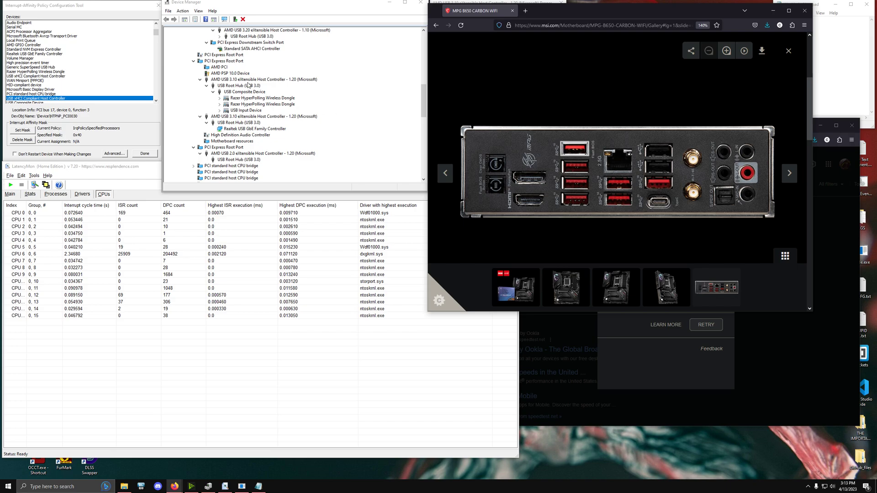
pyautogui.click(264, 79)
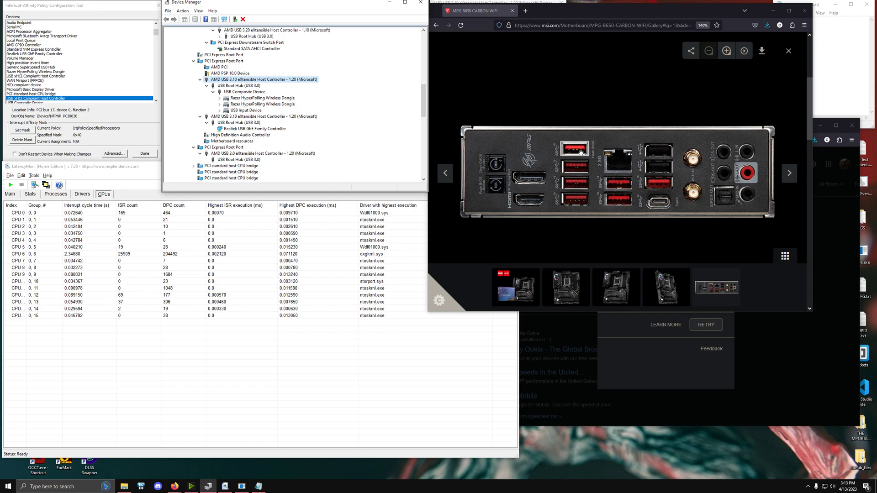
pyautogui.moveTo(579, 168)
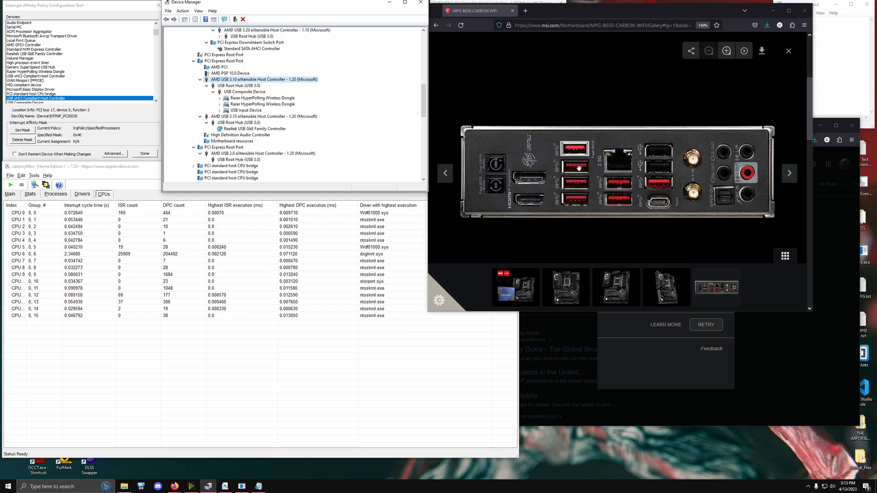
pyautogui.moveTo(626, 191)
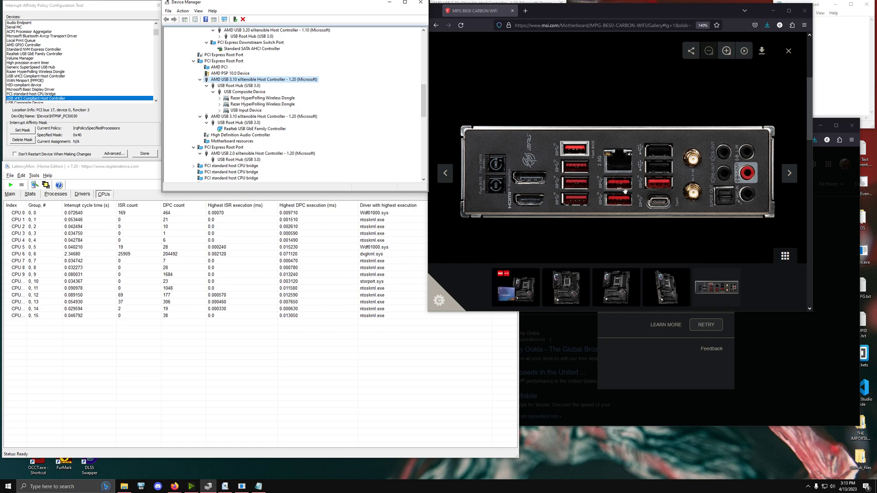
pyautogui.moveTo(204, 95)
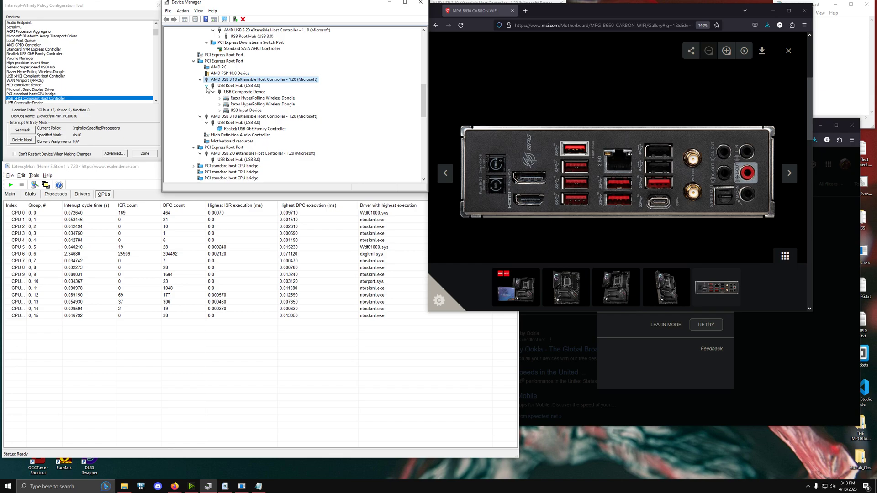
pyautogui.click(239, 85)
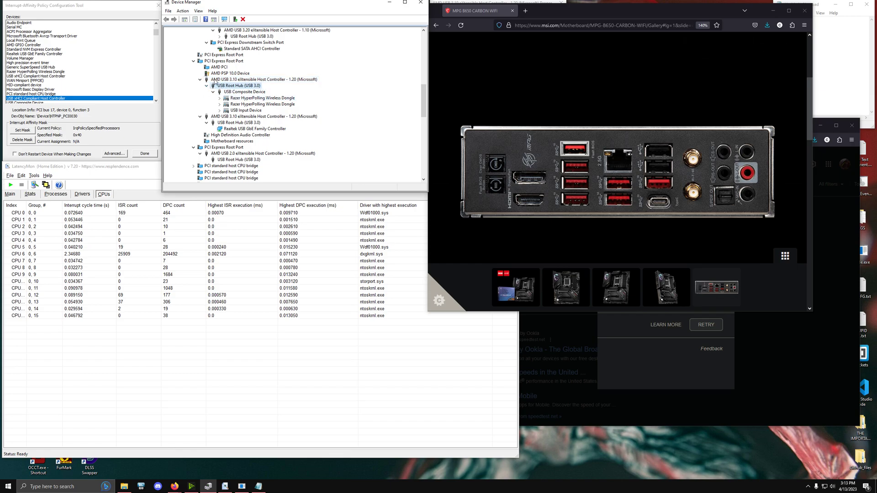
pyautogui.click(610, 166)
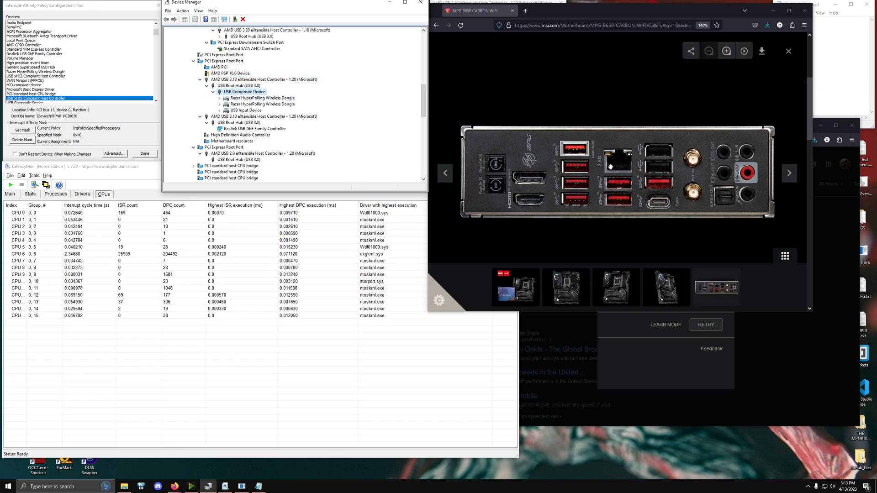
# - Select the second AMD USB 3.10 controller, its root hub and the Realtek USB GbE Family Controller
pyautogui.click(263, 80)
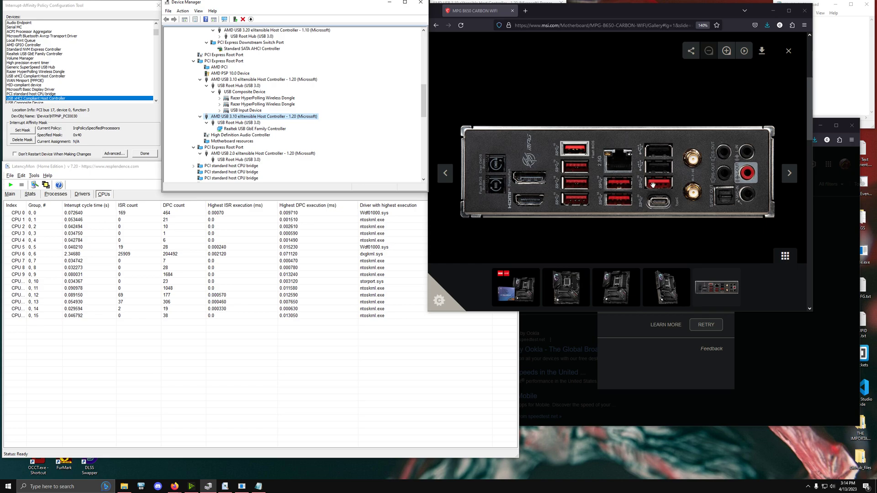
pyautogui.click(243, 123)
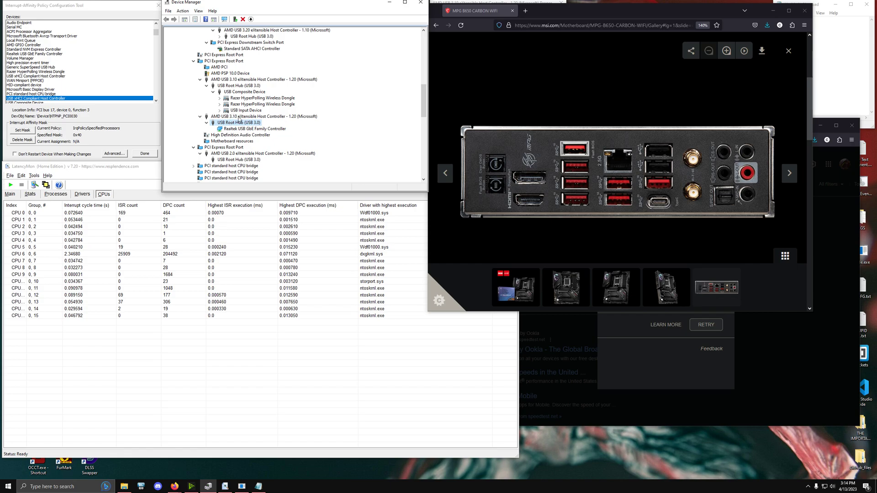
pyautogui.click(253, 128)
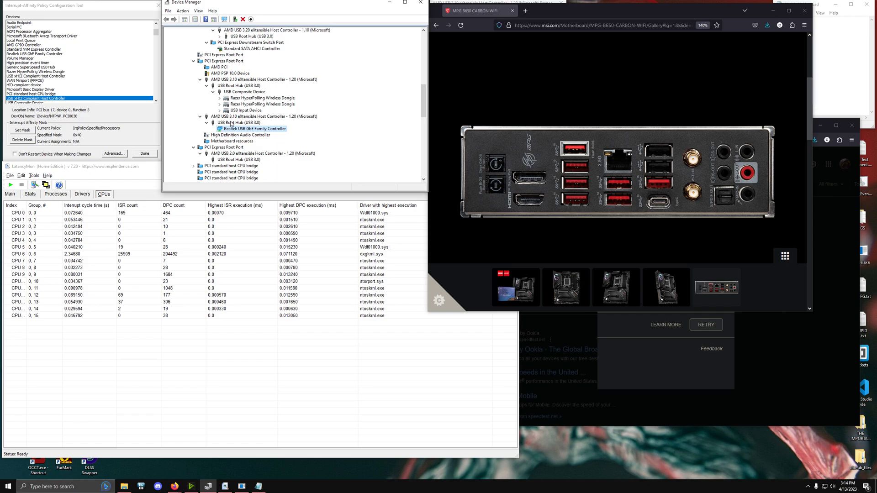
pyautogui.moveTo(181, 114)
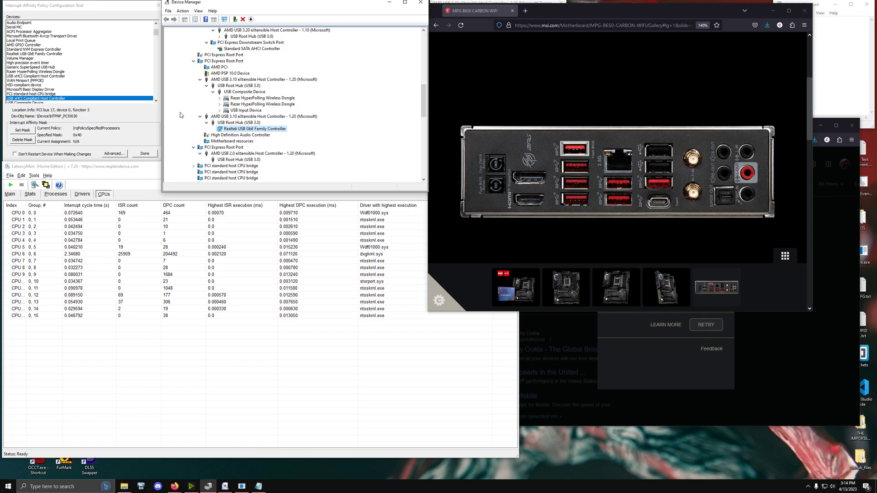
# - Inspect the PCI Express root port holding the NVIDIA GeForce RTX 4090 and view its properties twice
pyautogui.scroll(-3)
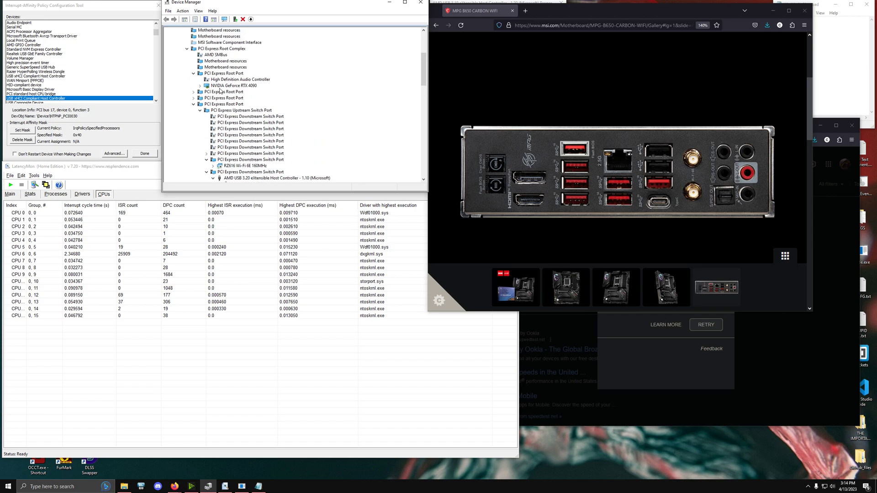
pyautogui.rightClick(238, 85)
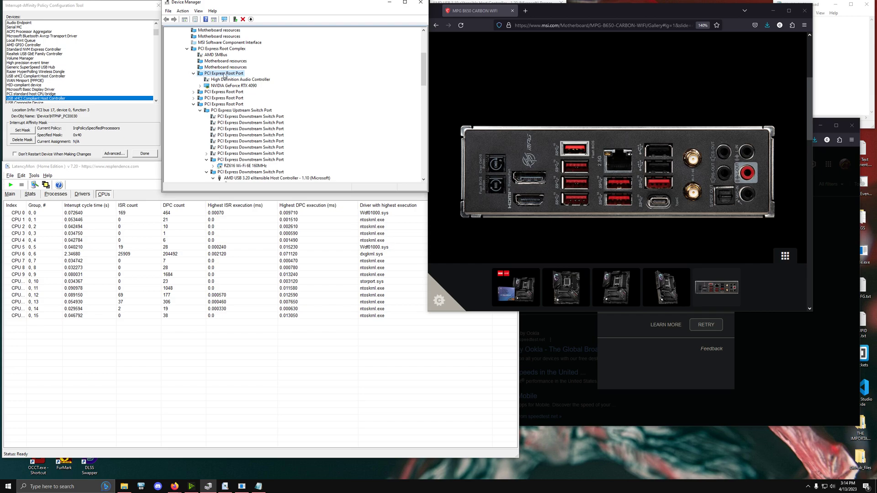
pyautogui.click(233, 85)
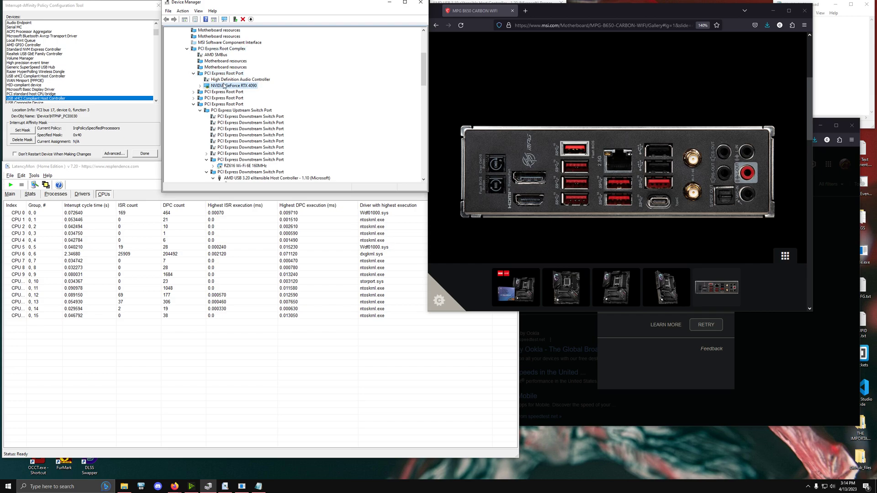
pyautogui.doubleClick(233, 86)
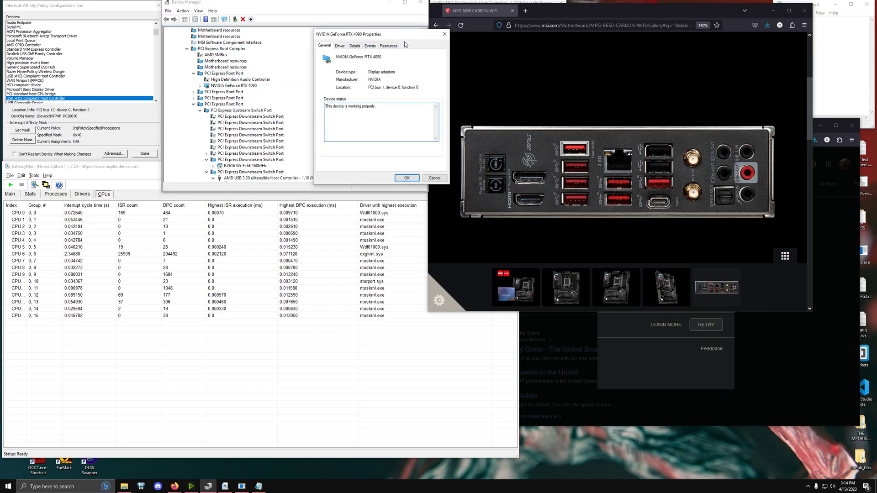
pyautogui.click(406, 178)
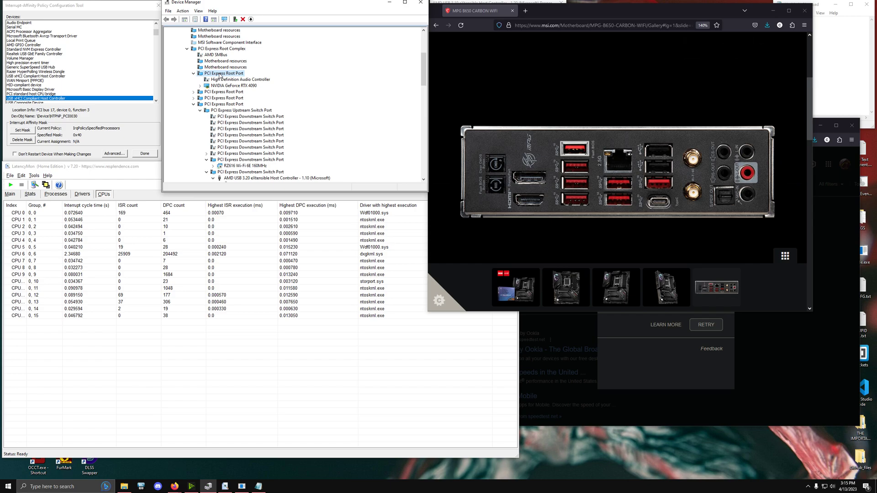
pyautogui.moveTo(219, 77)
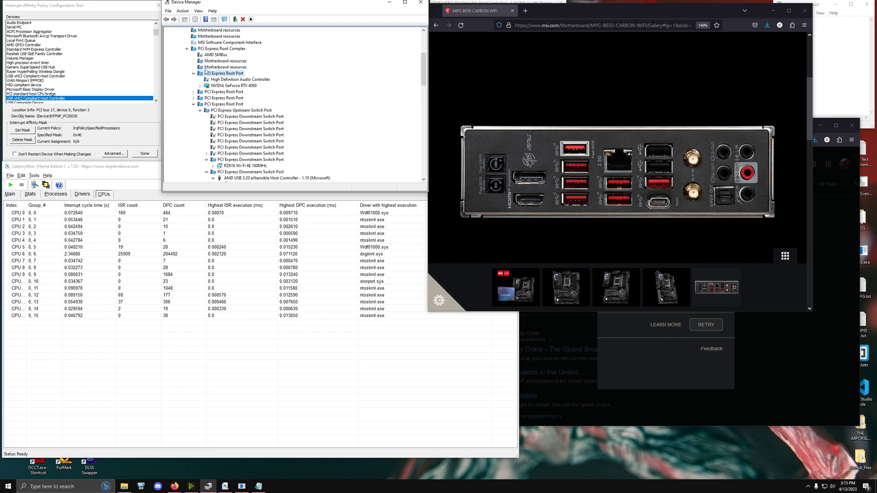
pyautogui.click(233, 86)
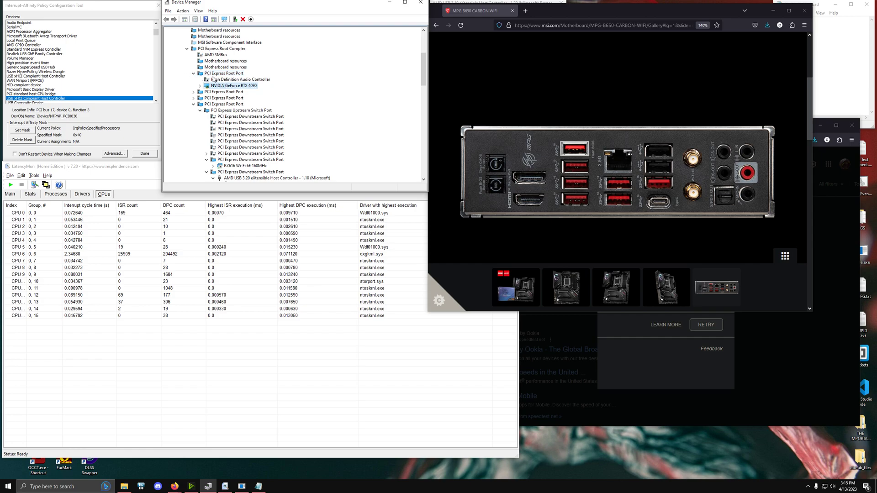
pyautogui.doubleClick(233, 86)
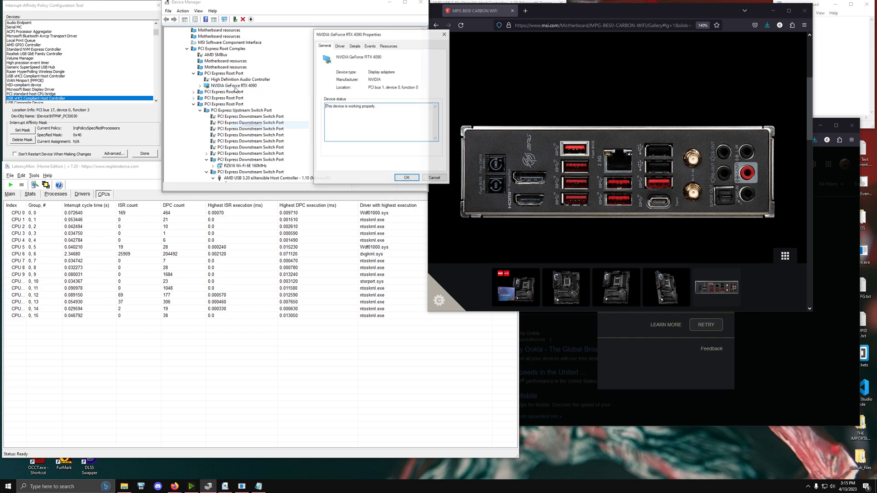
pyautogui.click(406, 177)
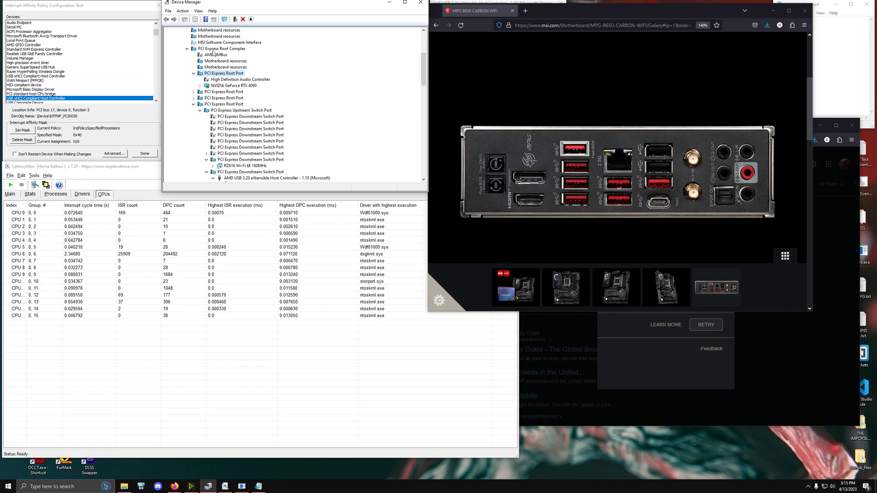
# - Expand the next PCI Express root port to reveal the Standard NVM Express Controller
pyautogui.click(194, 97)
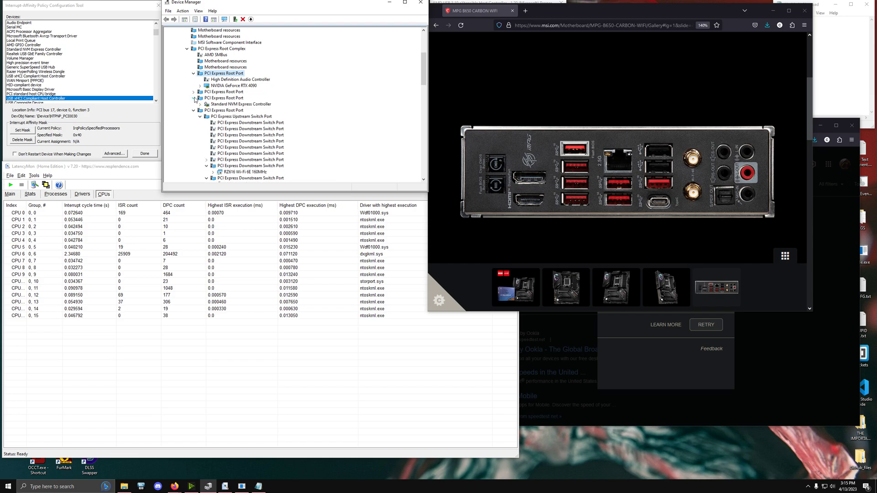
pyautogui.click(241, 105)
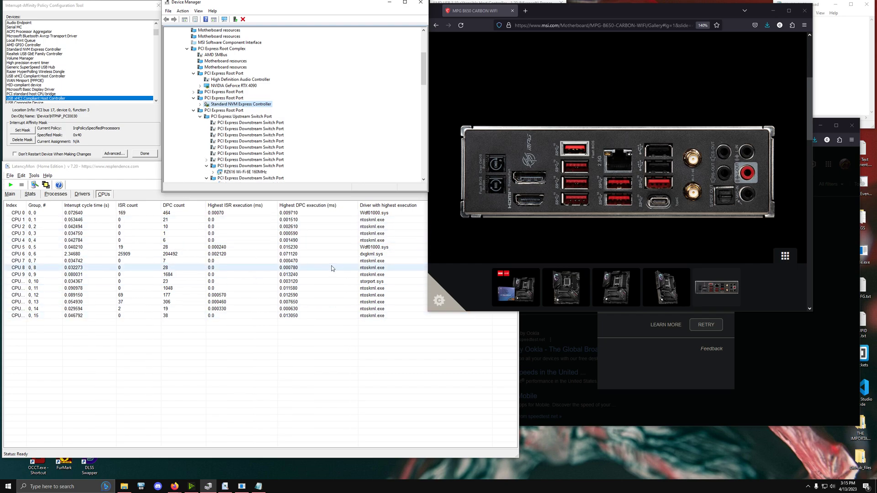
pyautogui.click(197, 104)
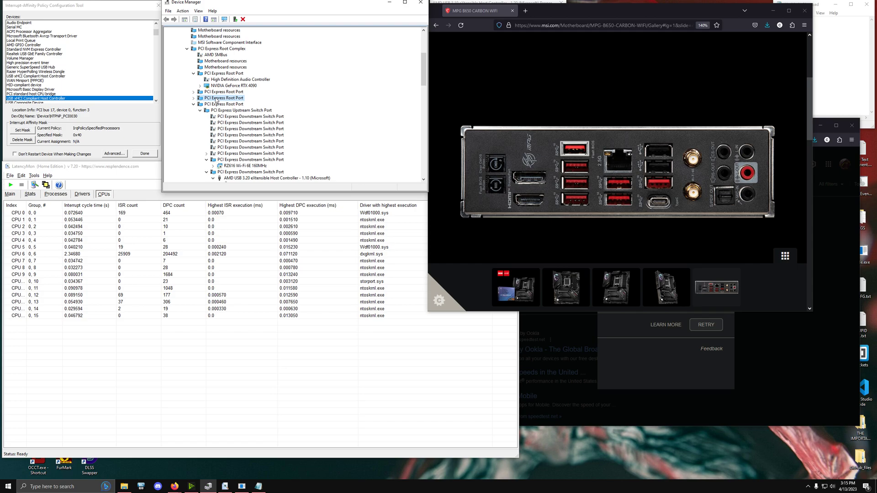
pyautogui.click(197, 105)
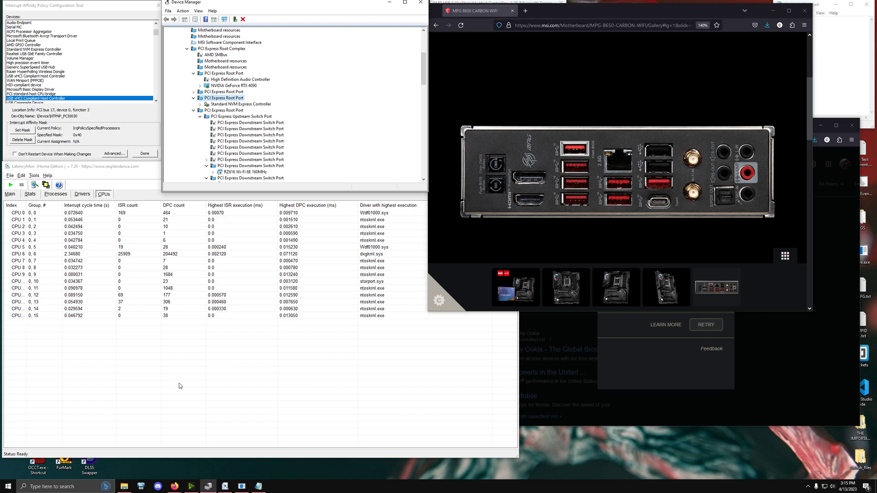
# - Scroll through the Syba SD-PEX20160 USB 3.0 PCIe card listing to review its options and xHCI compliance
pyautogui.scroll(-3)
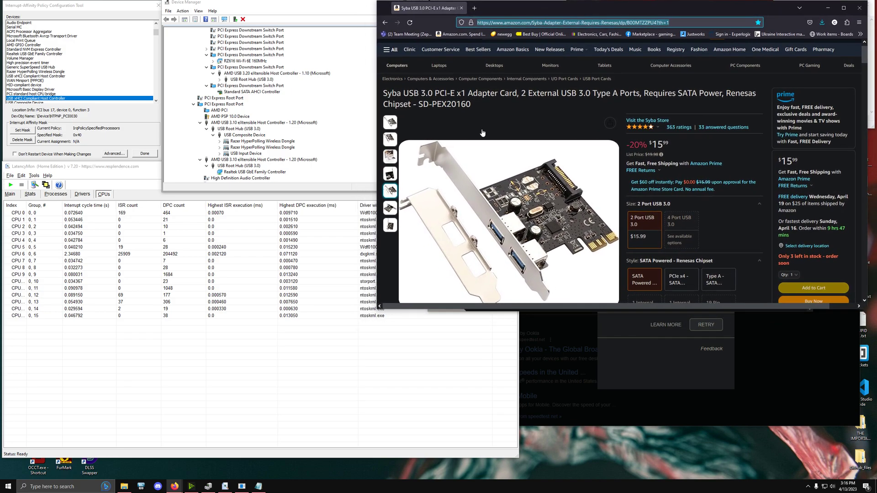
pyautogui.moveTo(550, 66)
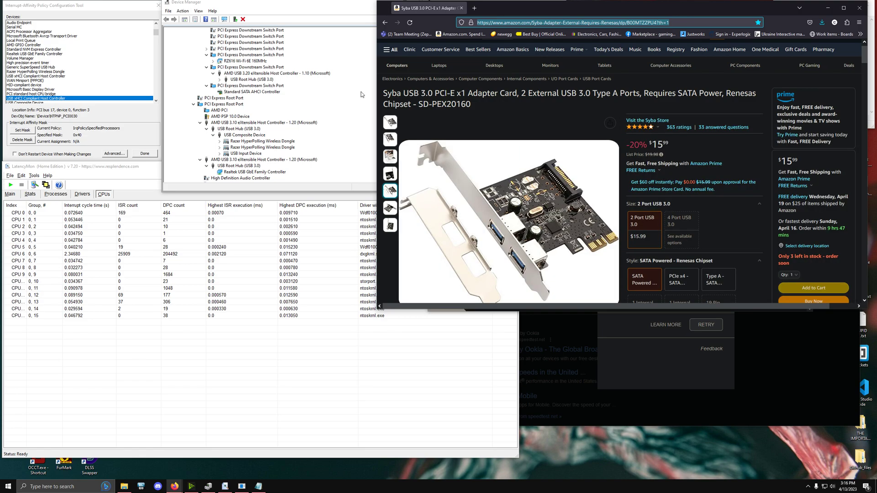
pyautogui.moveTo(280, 426)
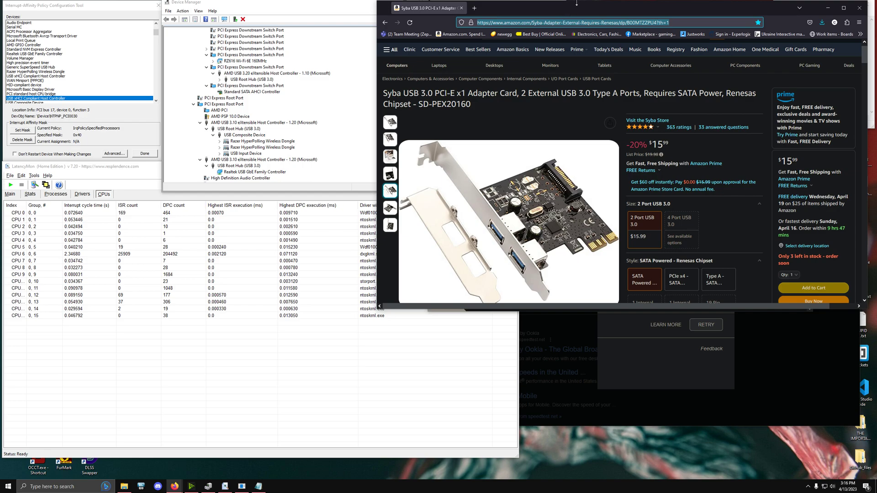
pyautogui.scroll(-3)
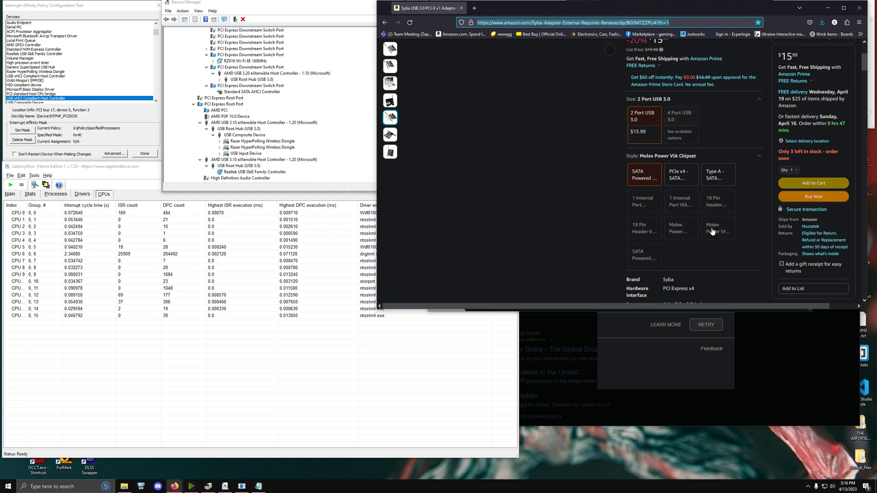
pyautogui.scroll(3)
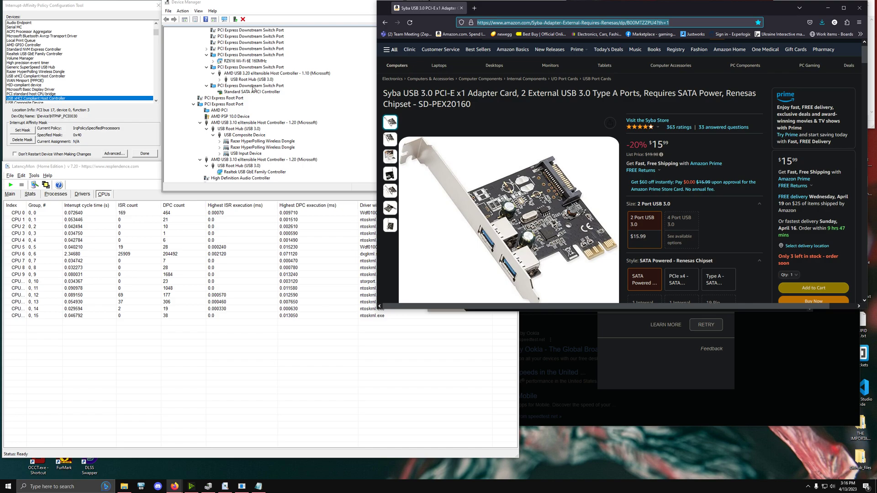
pyautogui.moveTo(169, 82)
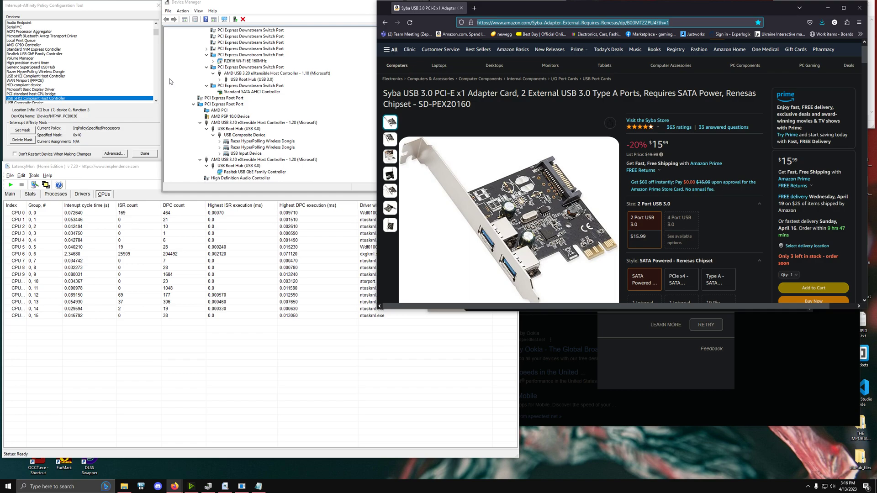
pyautogui.moveTo(242, 73)
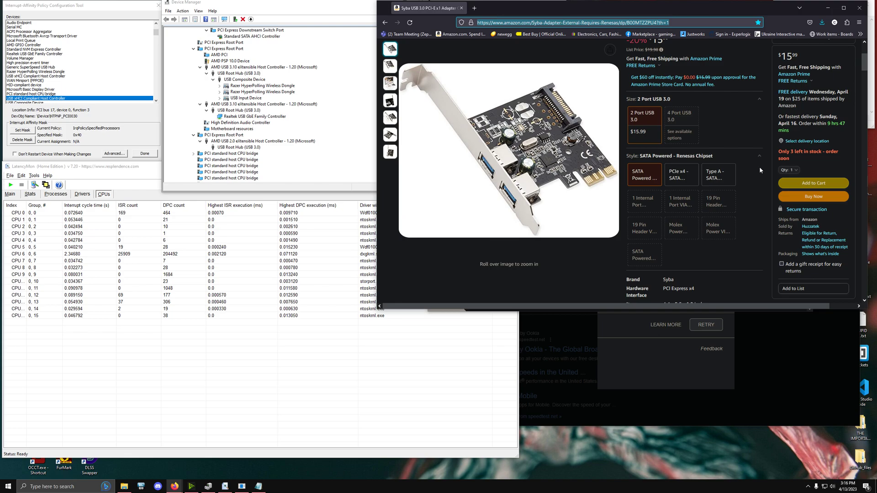
pyautogui.scroll(-3)
pyautogui.write('EXTENS')
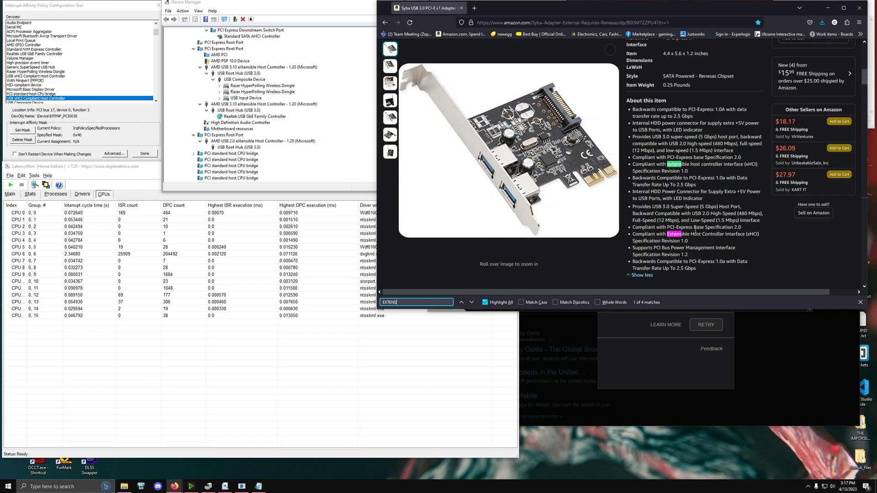
pyautogui.moveTo(829, 8)
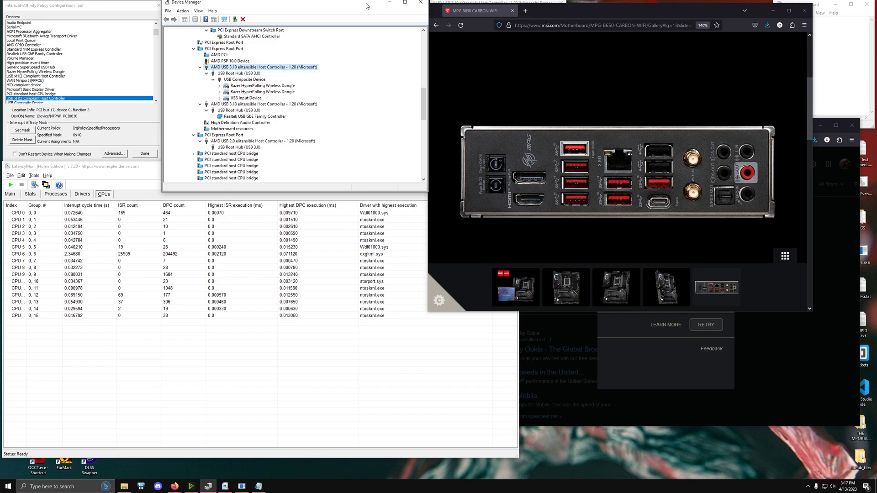
pyautogui.moveTo(328, 12)
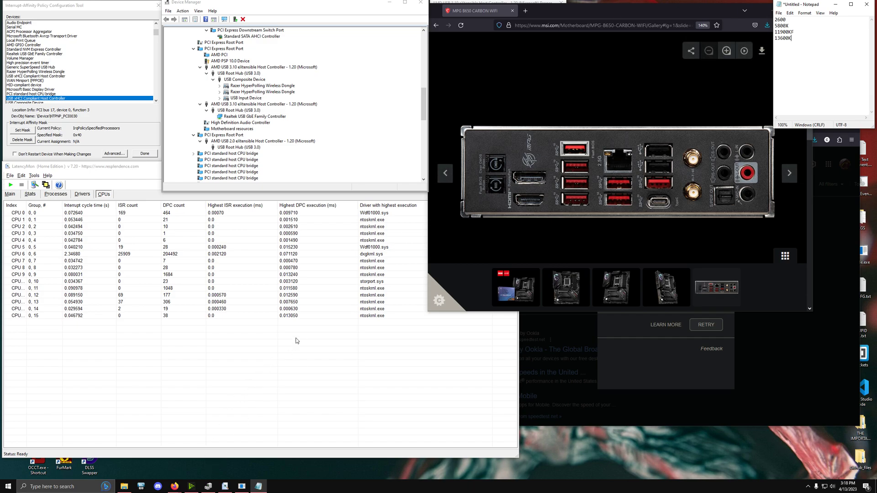
pyautogui.moveTo(337, 361)
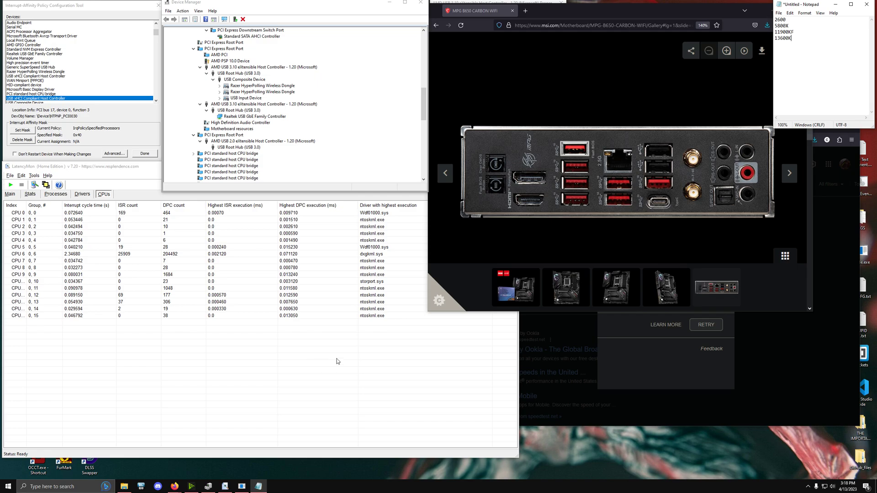
pyautogui.moveTo(393, 43)
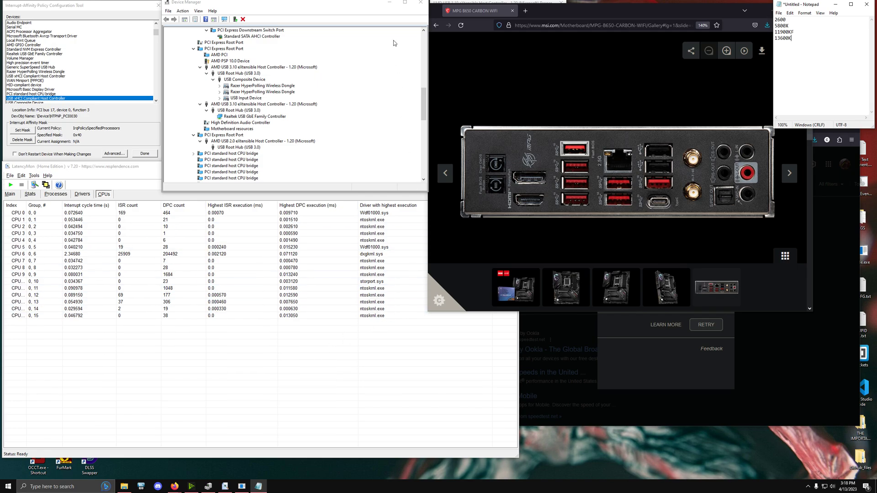
pyautogui.moveTo(330, 15)
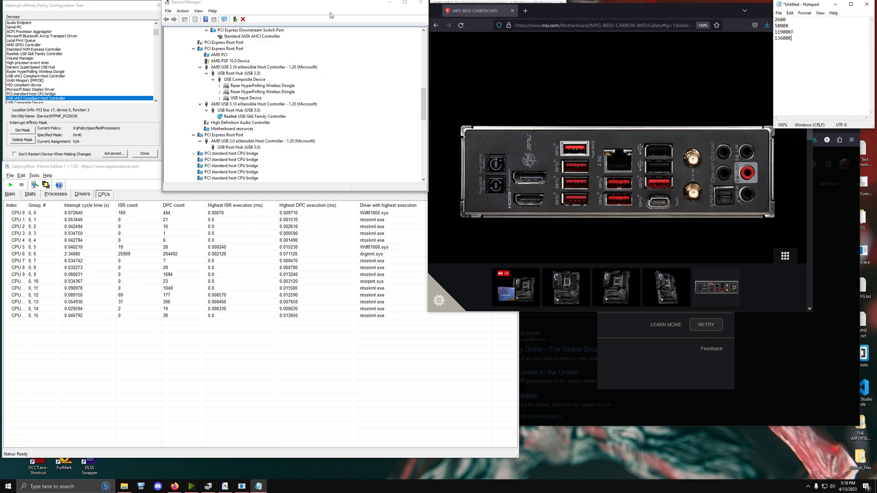